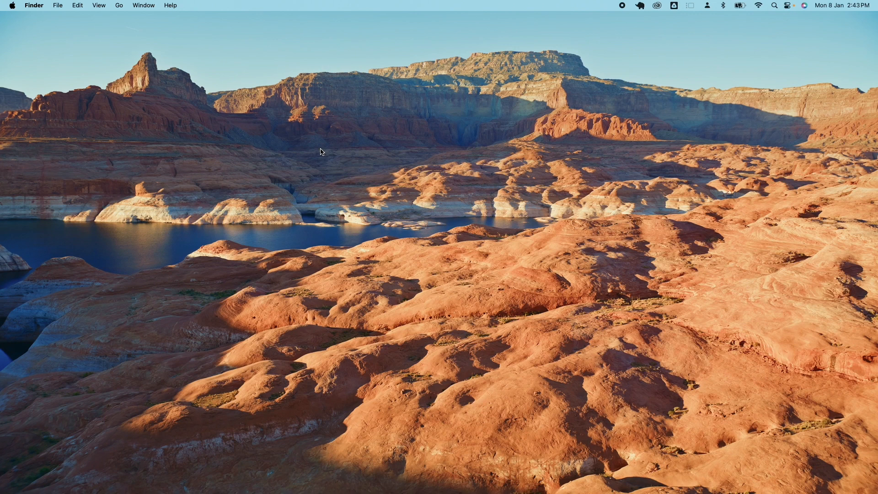
- Bring up About This Mac from the Apple menu and go to More Info
left_click(13, 4)
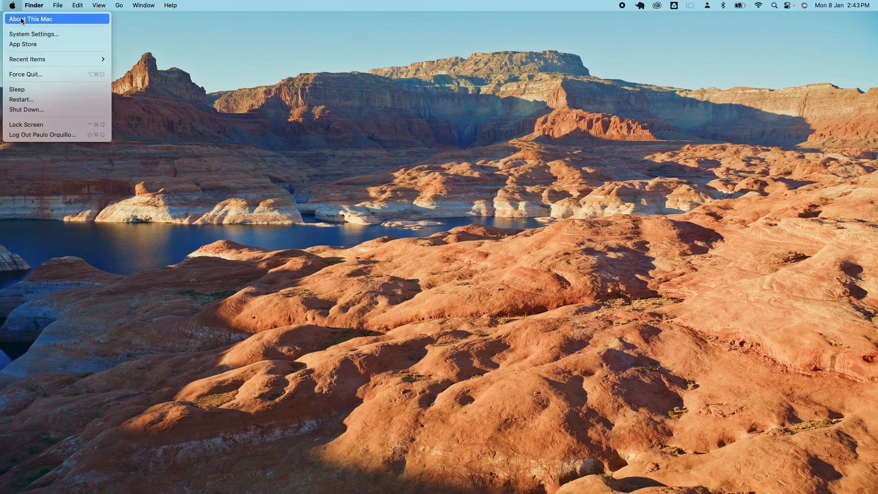
left_click(28, 18)
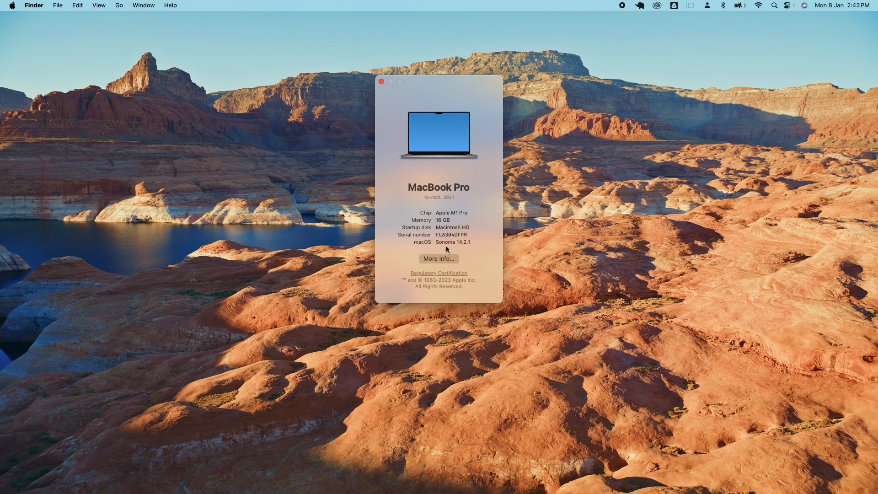
left_click(380, 81)
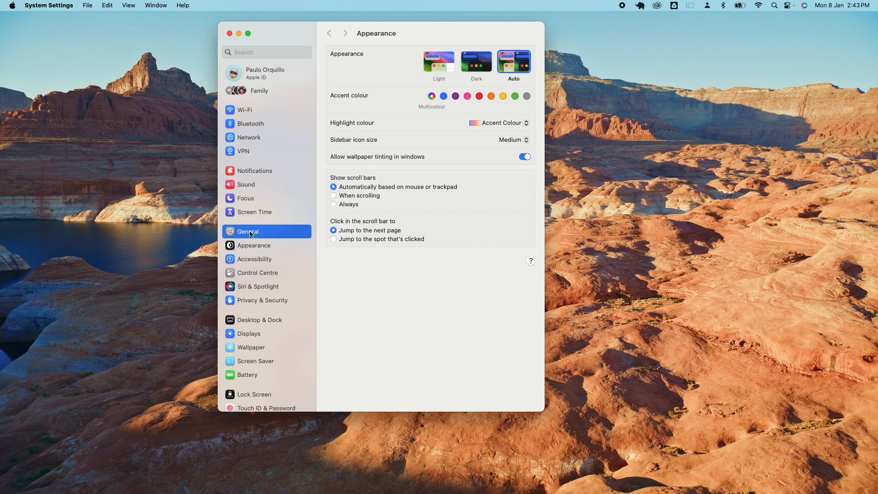
- Go to General > Transfer or Reset in System Settings
left_click(248, 231)
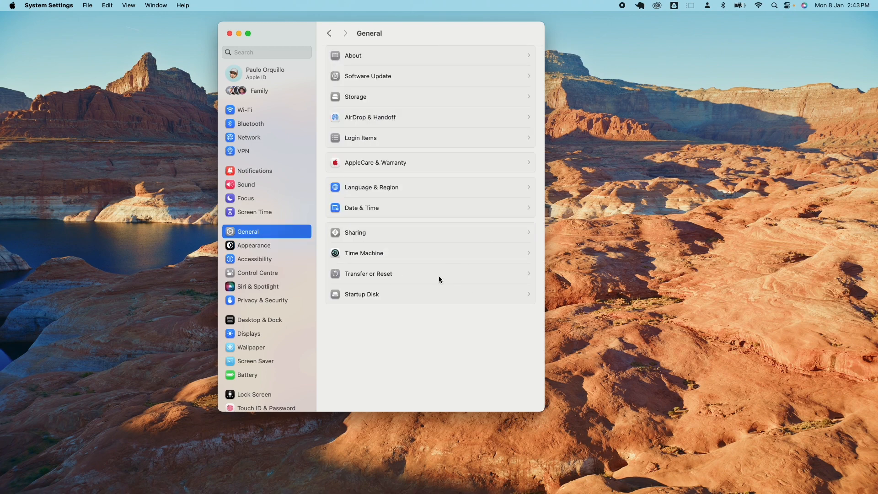
left_click(368, 273)
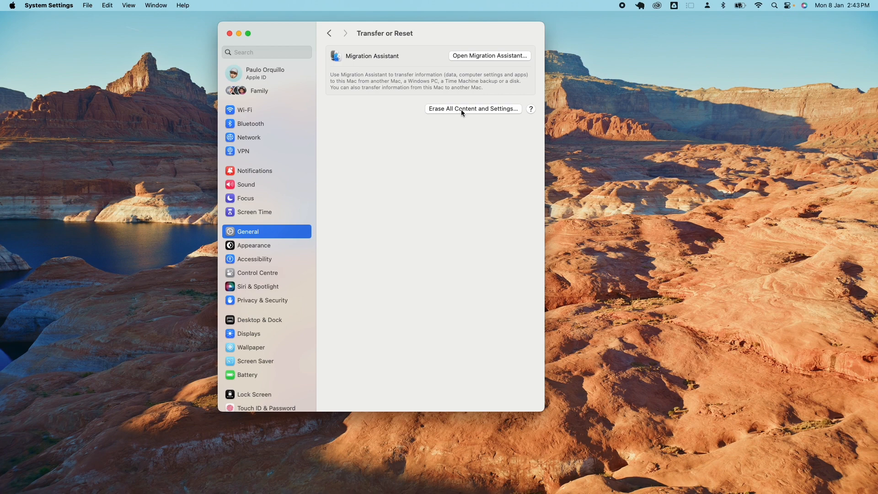
mouse_move(446, 112)
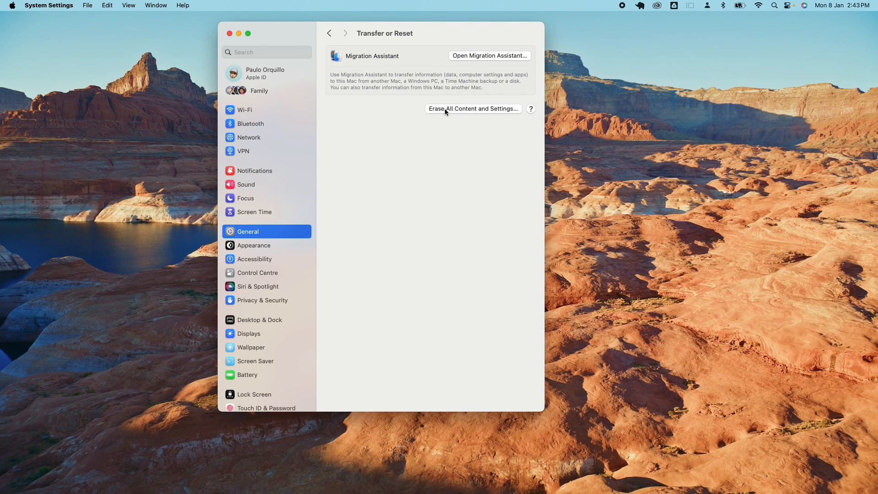
mouse_move(490, 113)
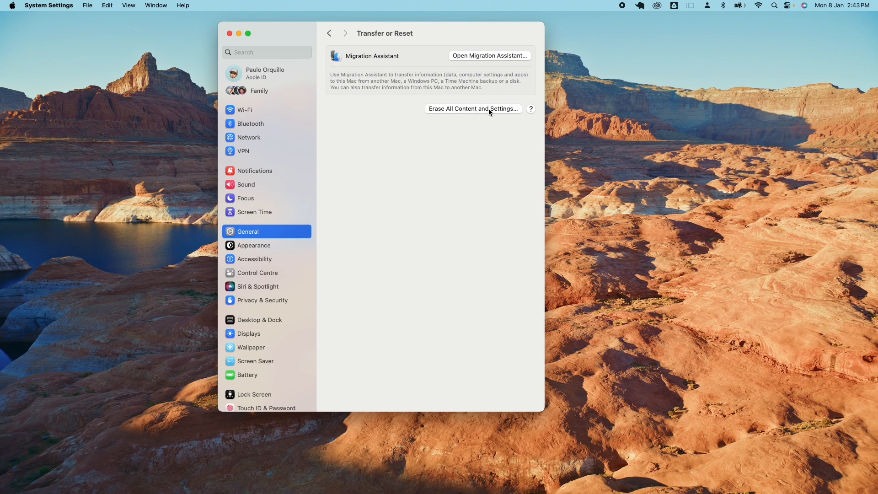
- Start Erase All Content and Settings, unlock with the admin password and continue past the removal summary
left_click(473, 108)
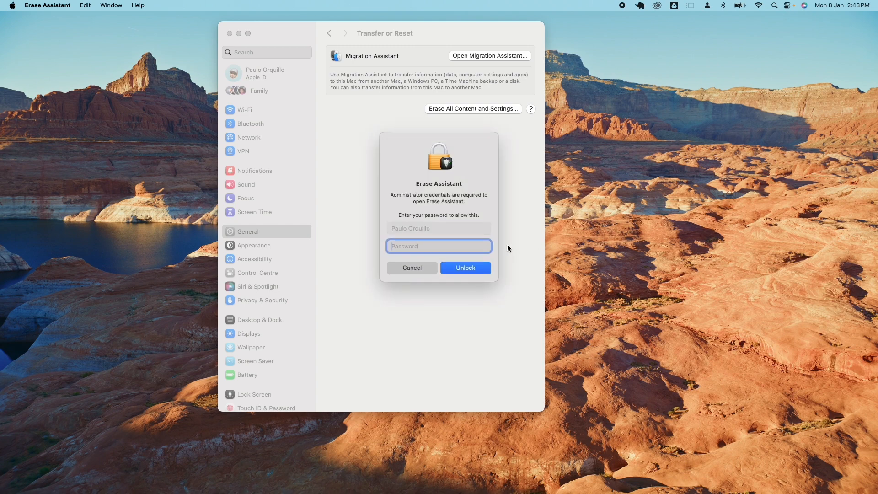
type("••••••")
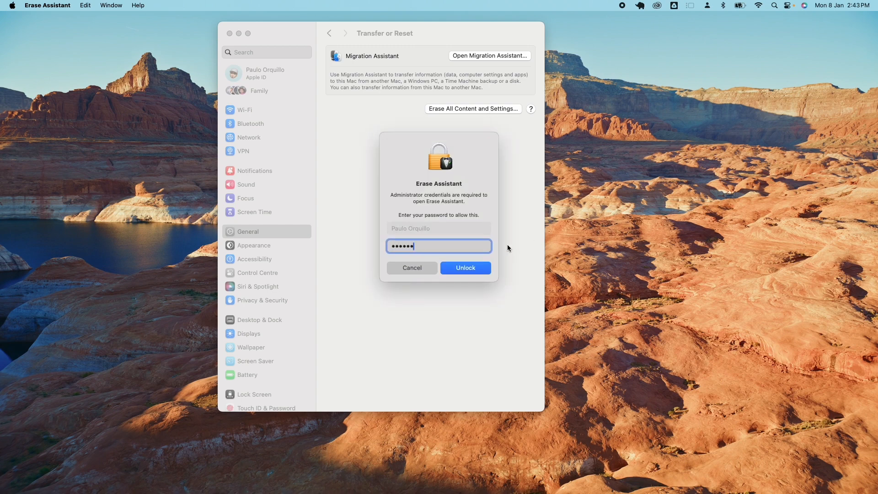
left_click(465, 268)
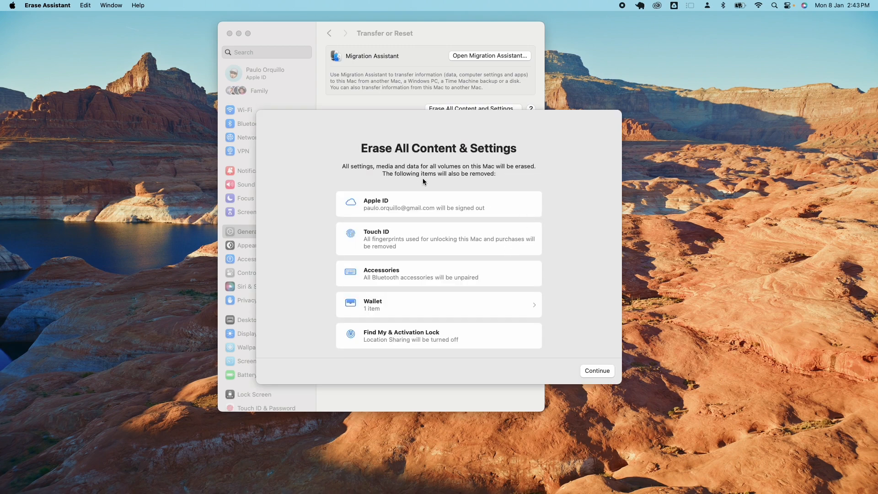
mouse_move(465, 194)
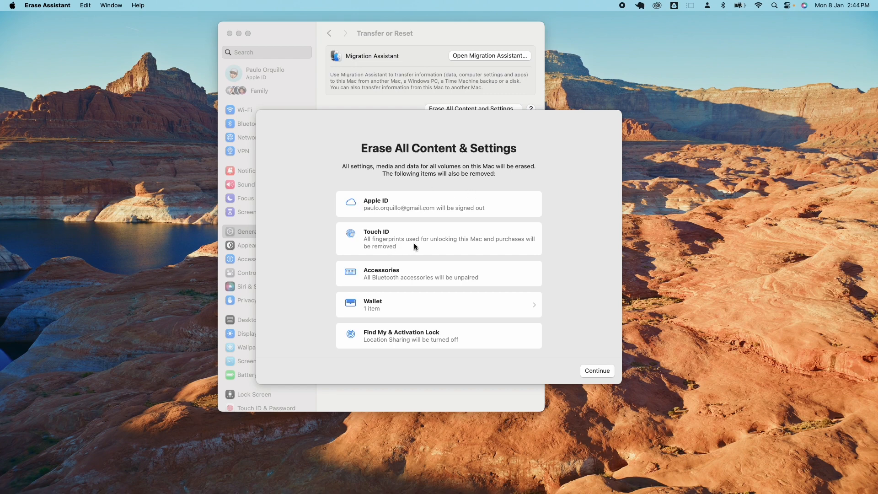
mouse_move(417, 315)
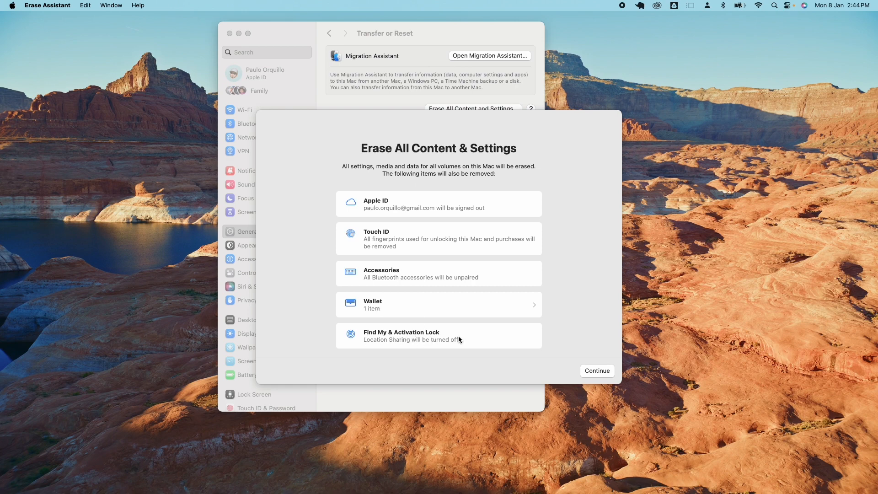
left_click(597, 371)
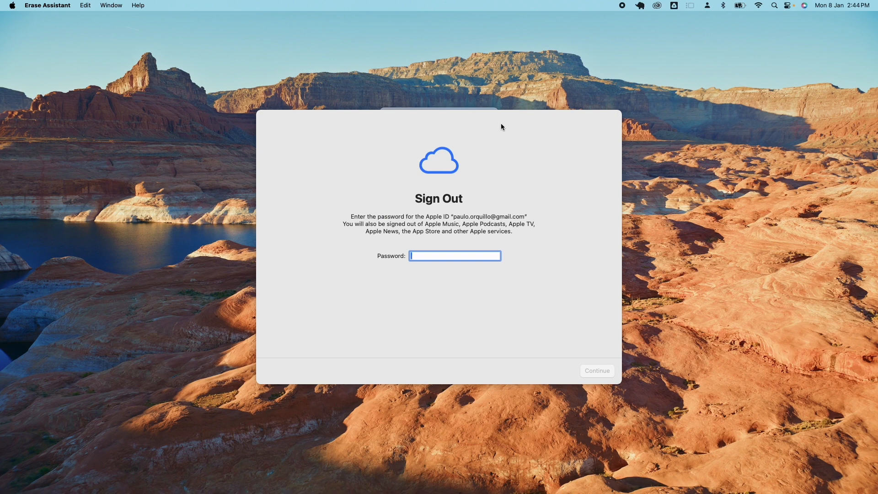
- Enter the Apple ID password and confirm Sign Out and Remove Cards
left_click(45, 5)
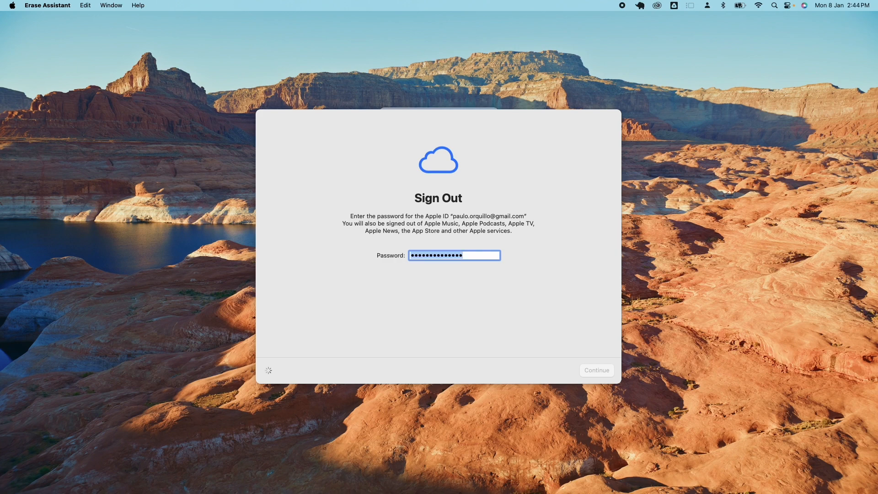
mouse_move(575, 311)
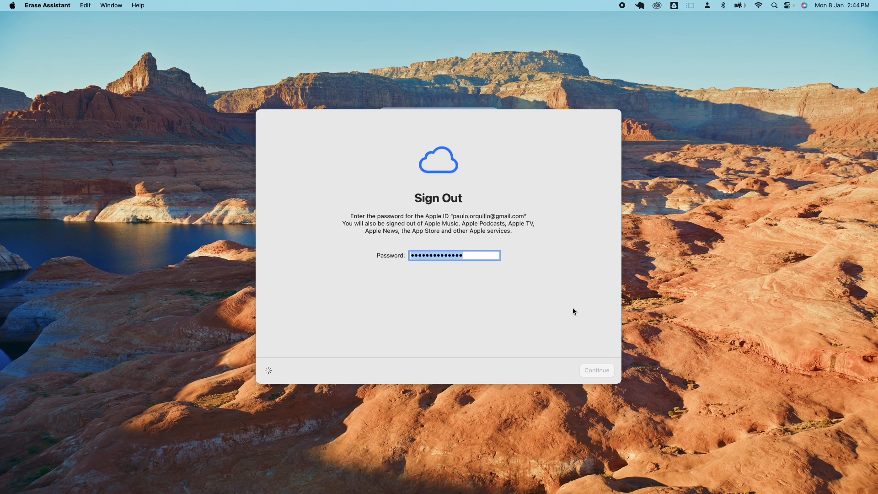
left_click(596, 370)
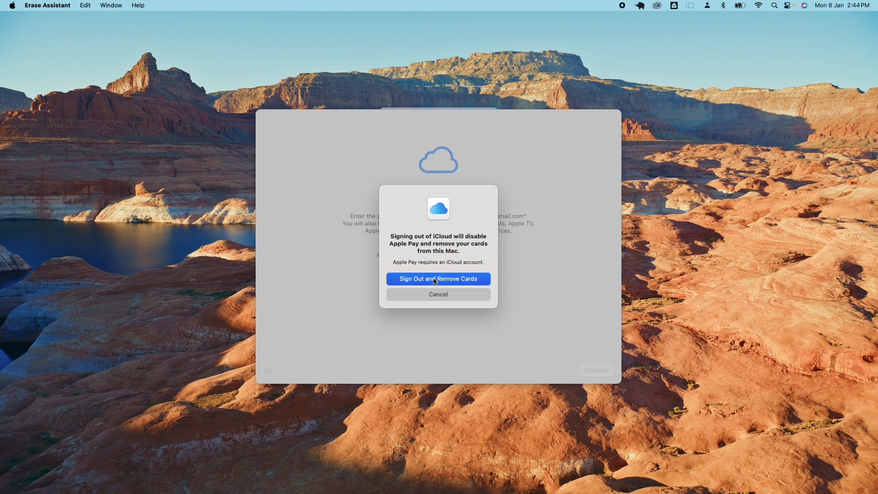
left_click(438, 278)
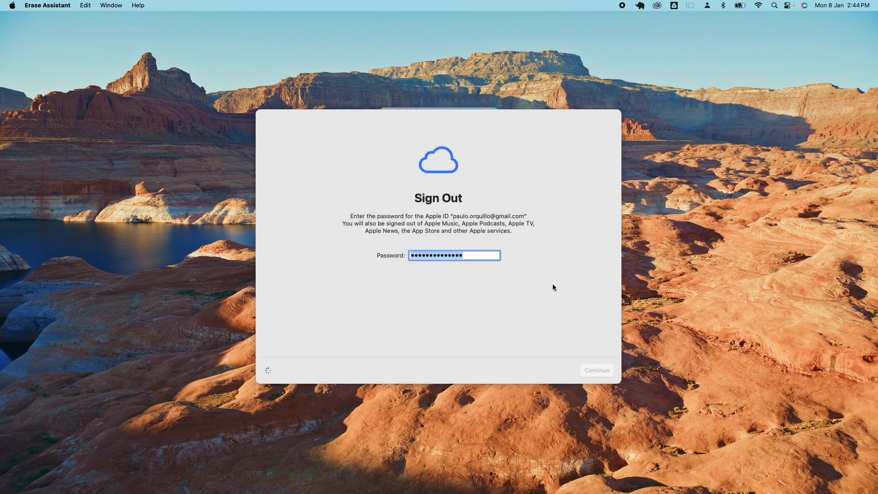
- Confirm Erase All Content & Settings and cancel the Sign in with Apple ID prompt
left_click(597, 370)
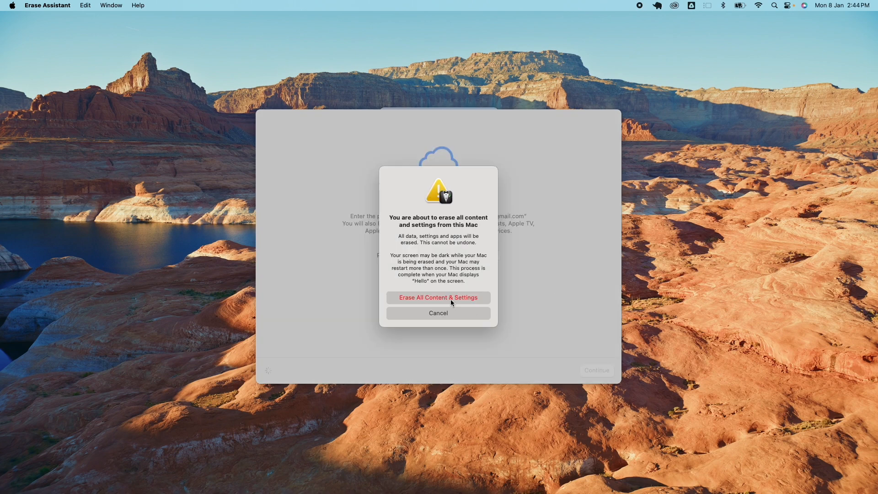
mouse_move(470, 223)
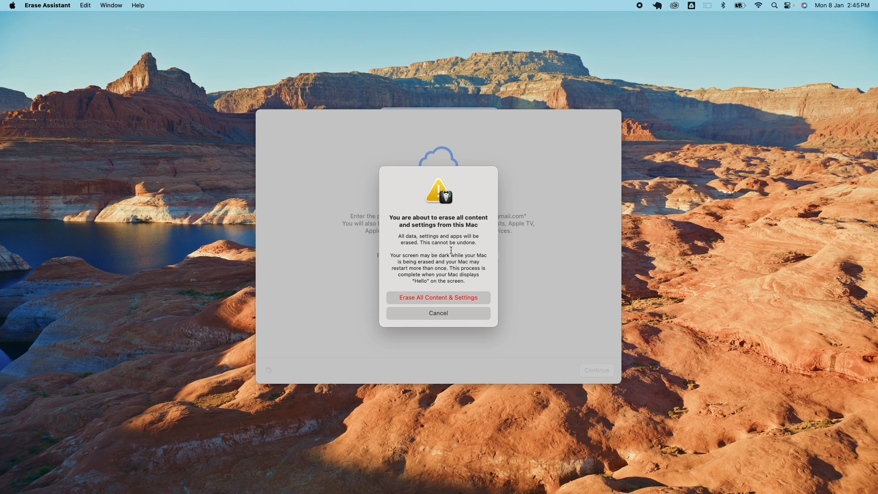
left_click(439, 297)
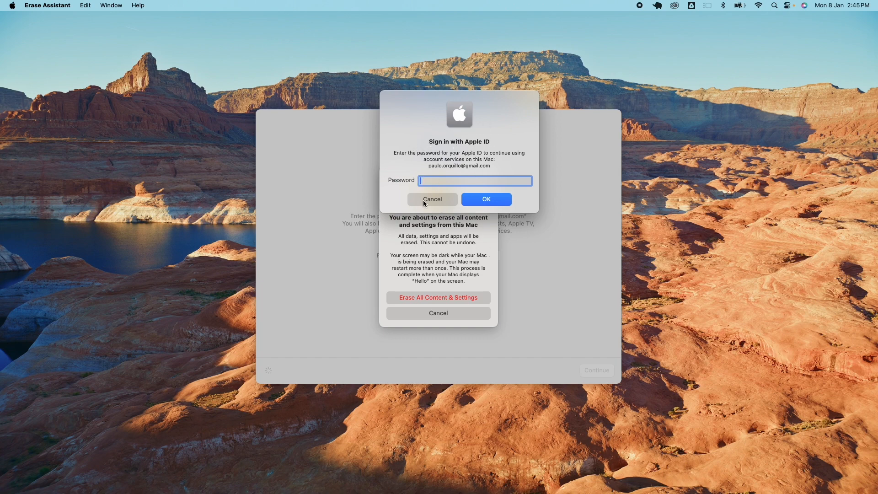
left_click(432, 199)
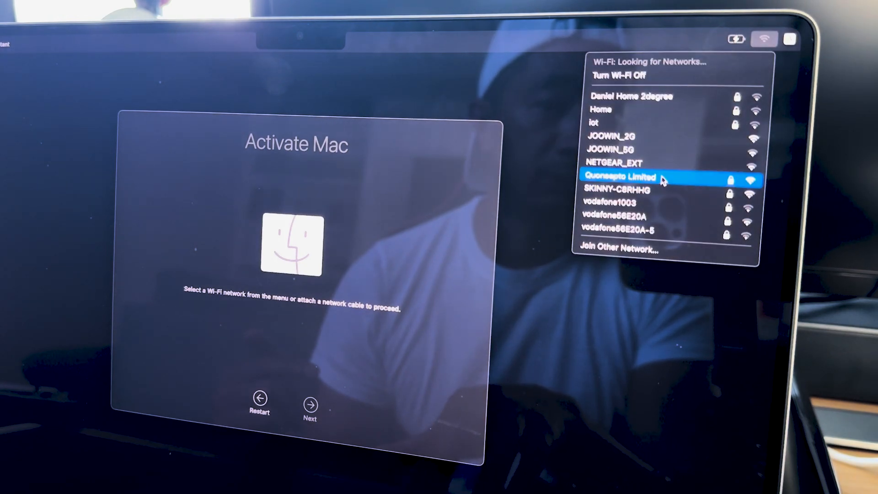
- Choose the Quonsepto Limited Wi-Fi network on the Activate Mac screen
left_click(628, 177)
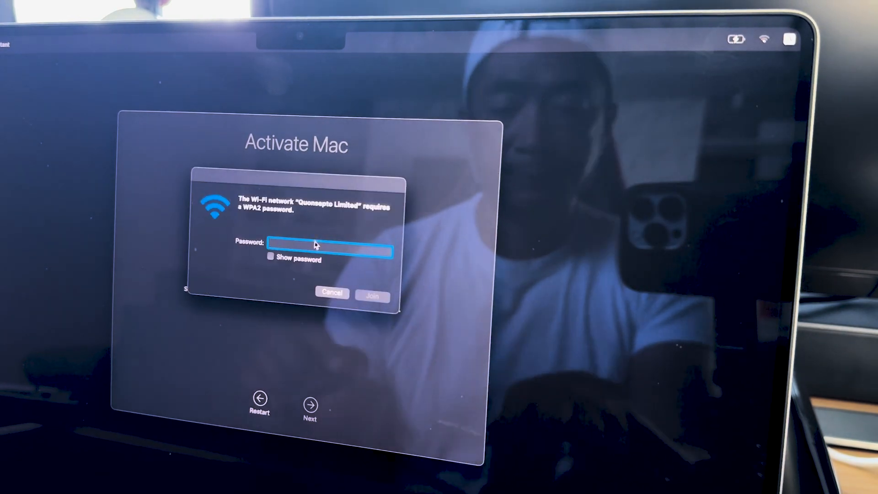